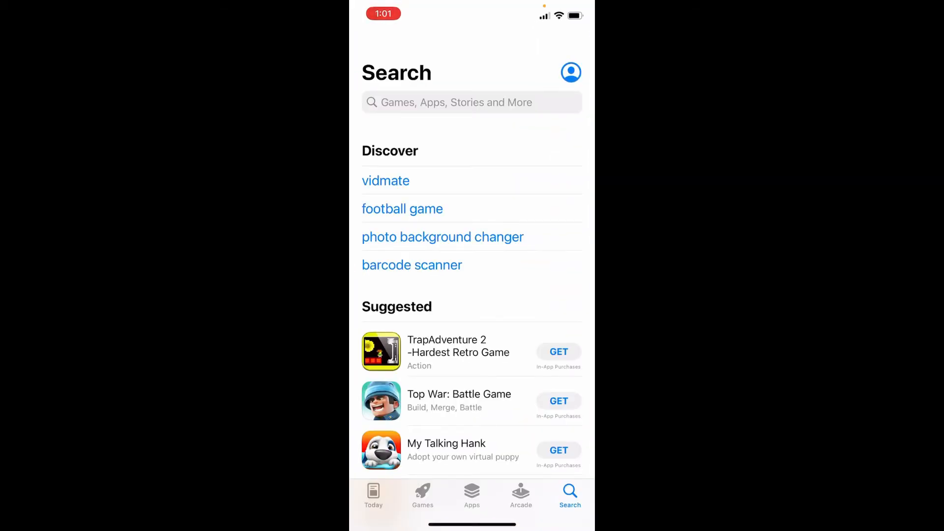
# Search the App Store for 'netflix' and go to the Netflix product page.
pyautogui.click(472, 102)
pyautogui.write('net')
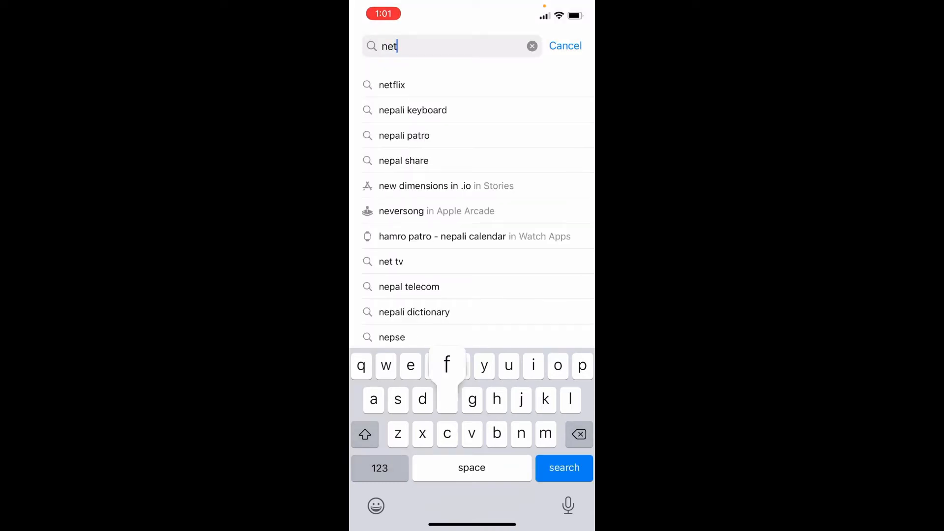
pyautogui.click(394, 85)
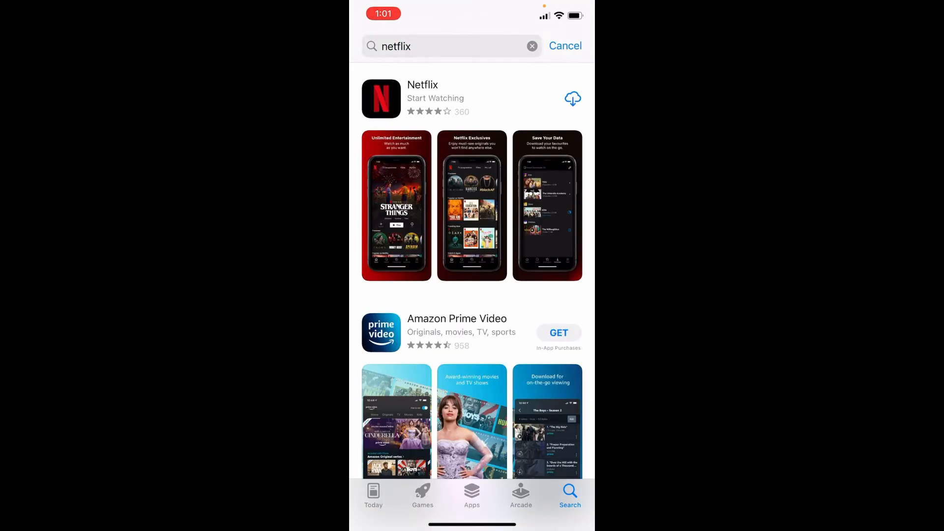
pyautogui.click(423, 91)
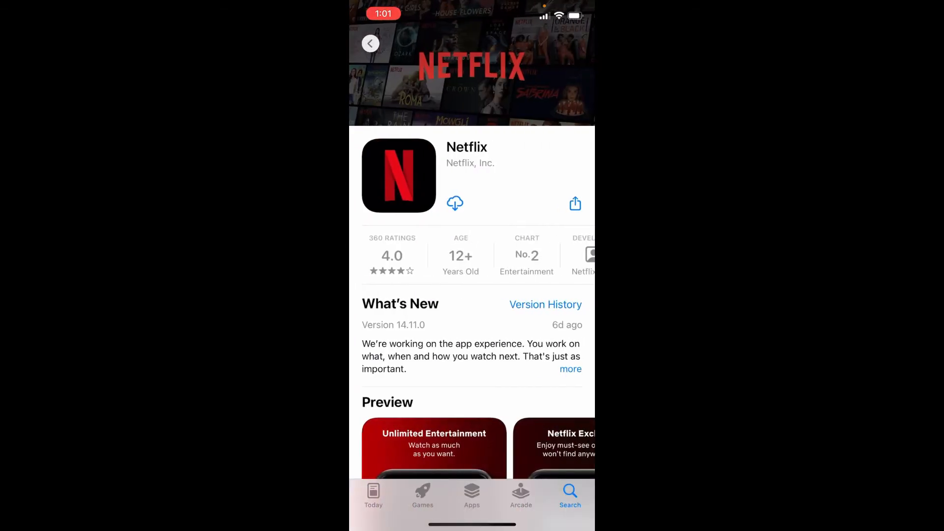
# Start the Netflix download from its page and let it finish installing.
pyautogui.scroll(-3)
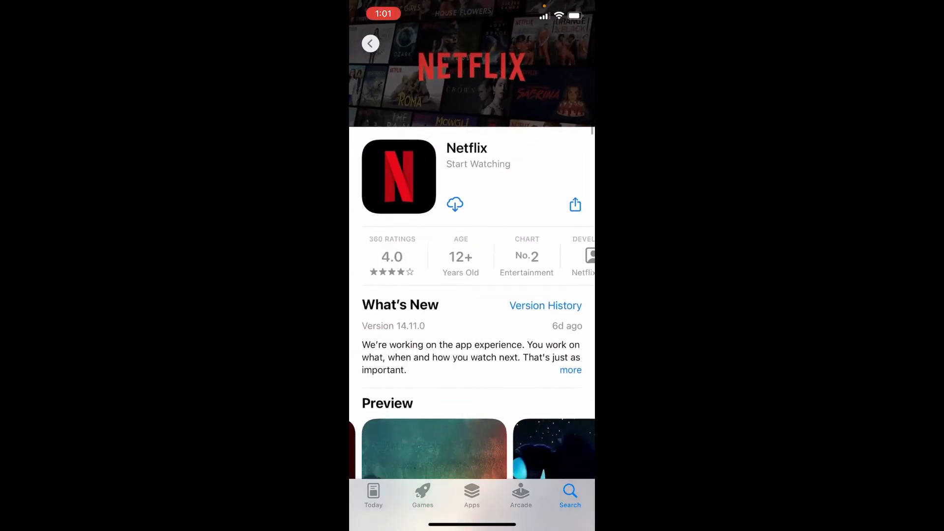
pyautogui.click(454, 203)
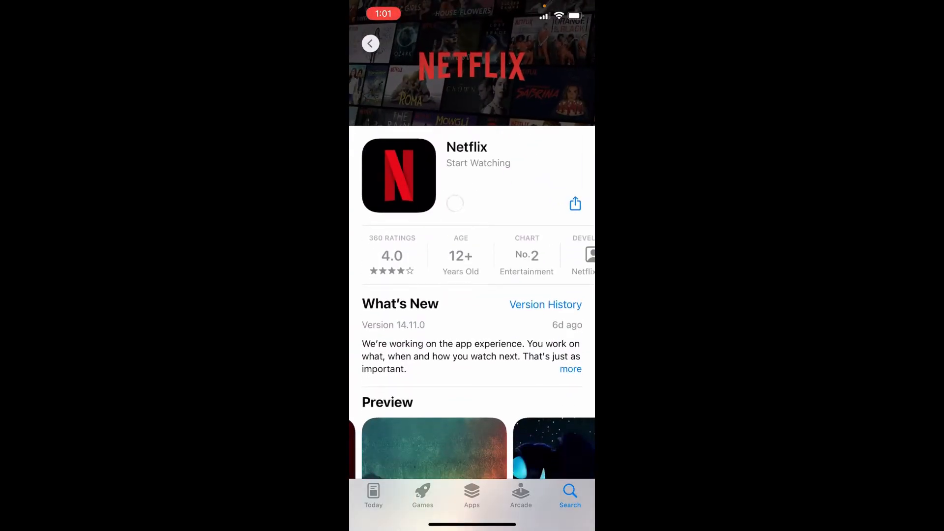
pyautogui.click(454, 204)
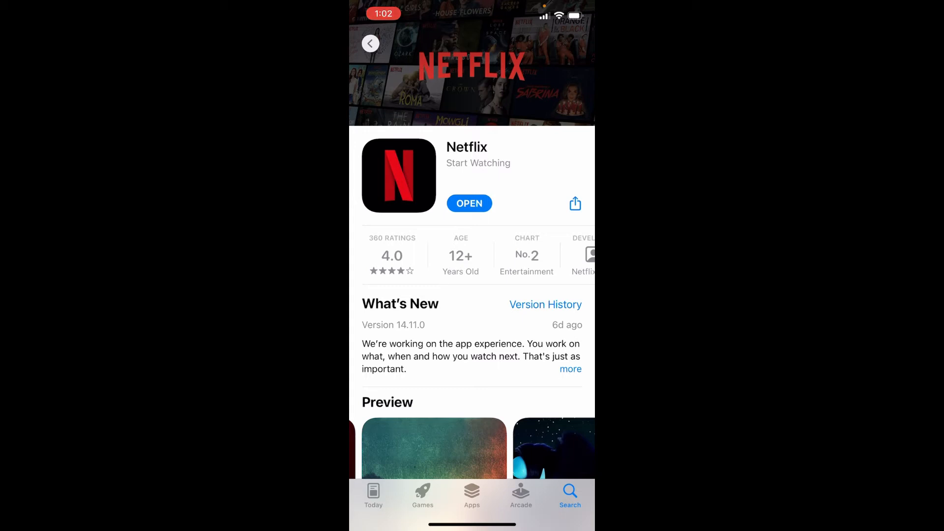
# Launch Netflix, respond to its notifications prompt, and land on the Sign In welcome screen.
pyautogui.click(469, 203)
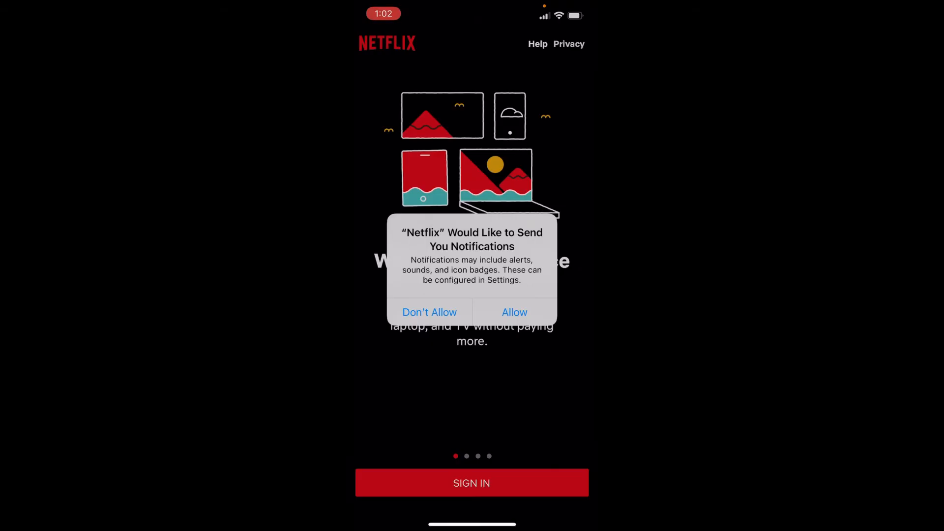
pyautogui.click(515, 313)
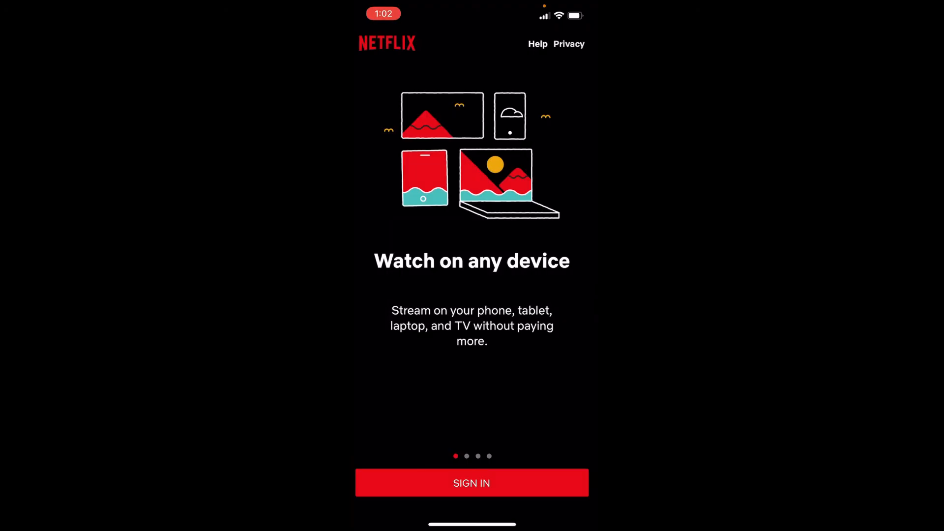
pyautogui.click(471, 483)
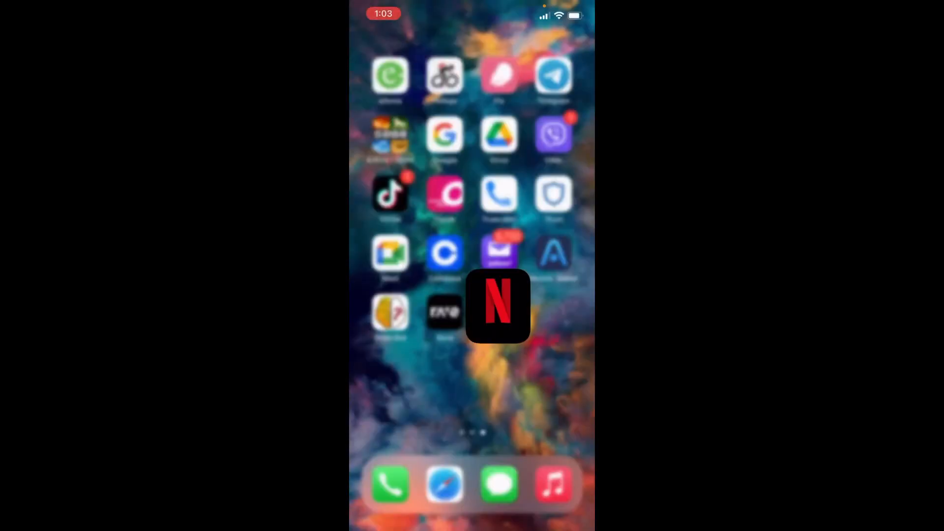
pyautogui.hscroll(-3)
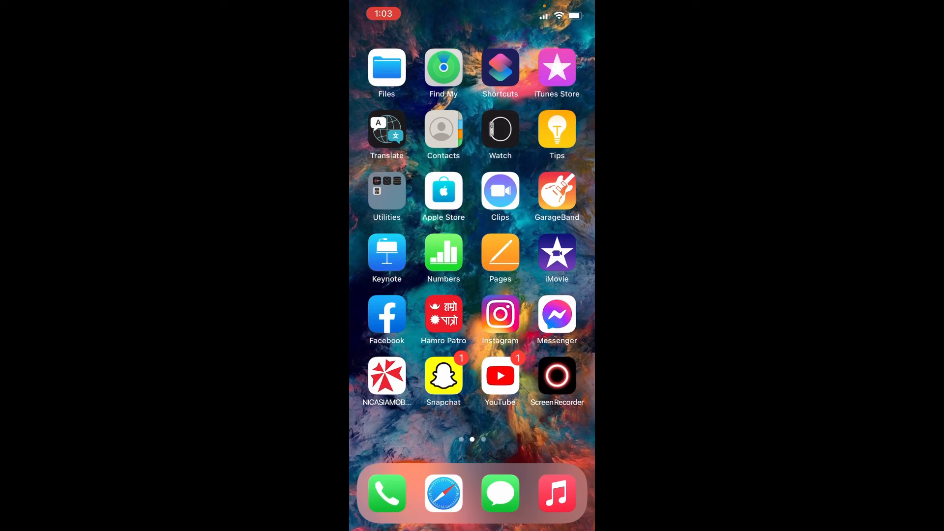
pyautogui.hscroll(3)
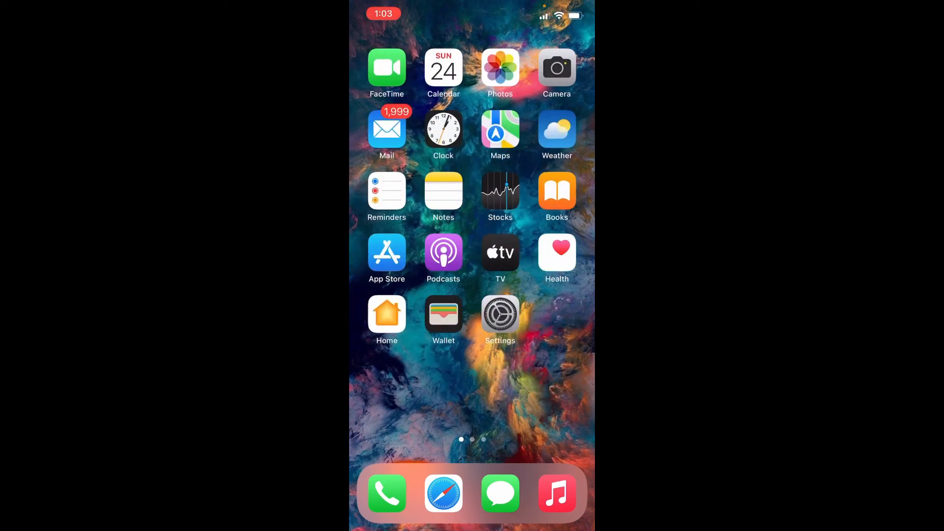